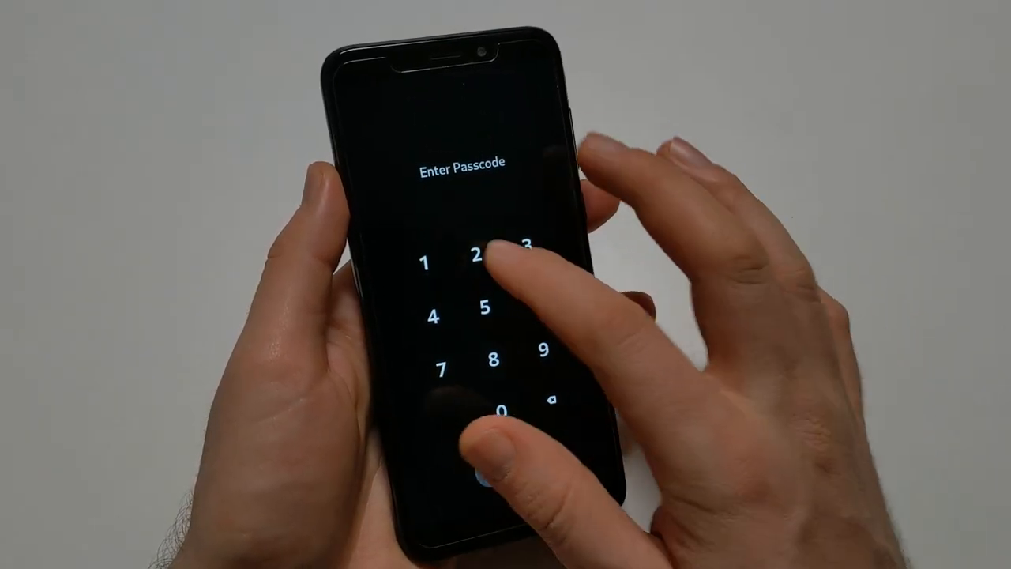
Unlock the phone with the six-digit passcode to reach the app grid
{"action": "left_click", "coordinate": [485, 307]}
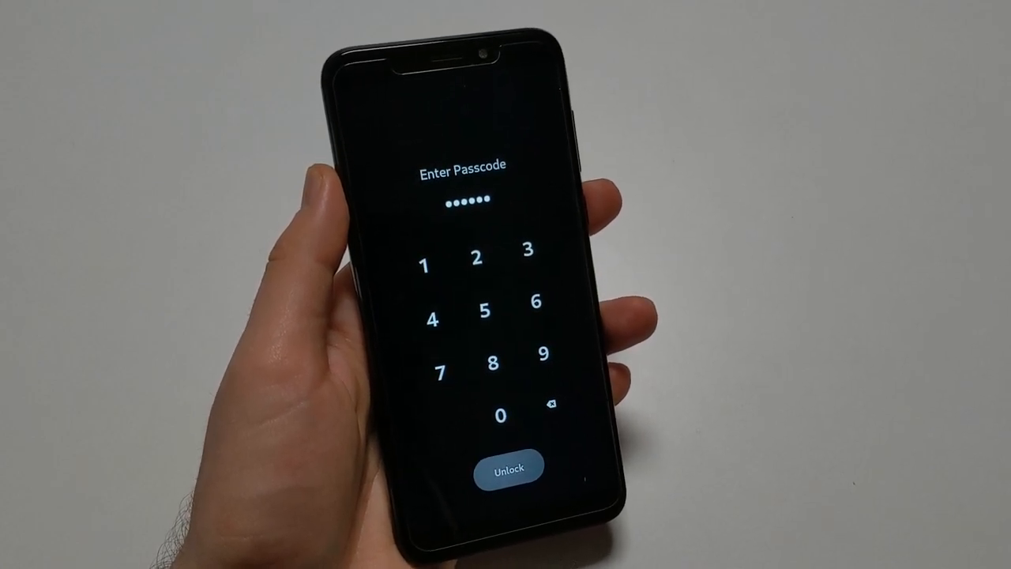
{"action": "left_click", "coordinate": [509, 464]}
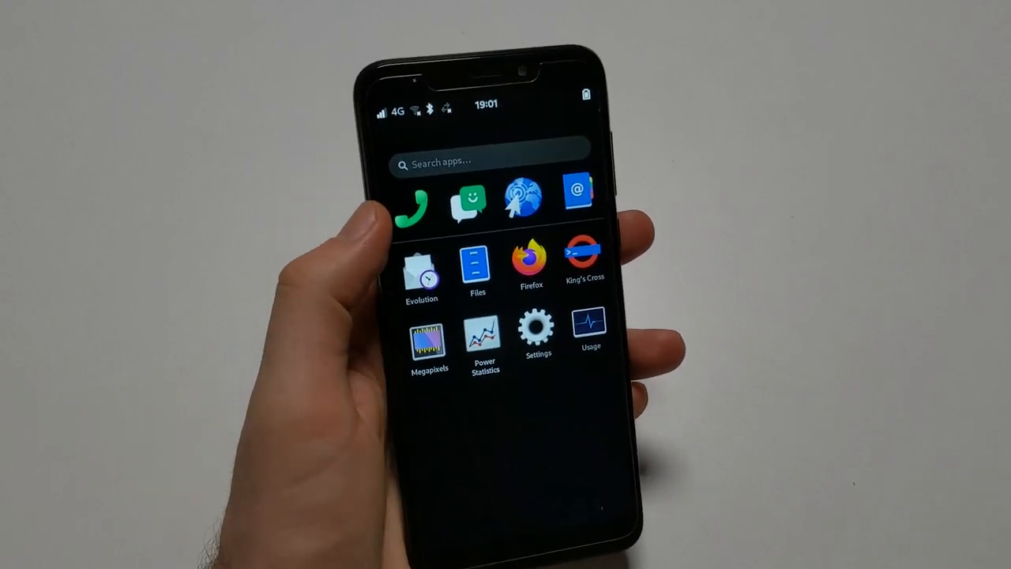
Launch Chats from the app grid into its conversation list
{"action": "left_click", "coordinate": [464, 202]}
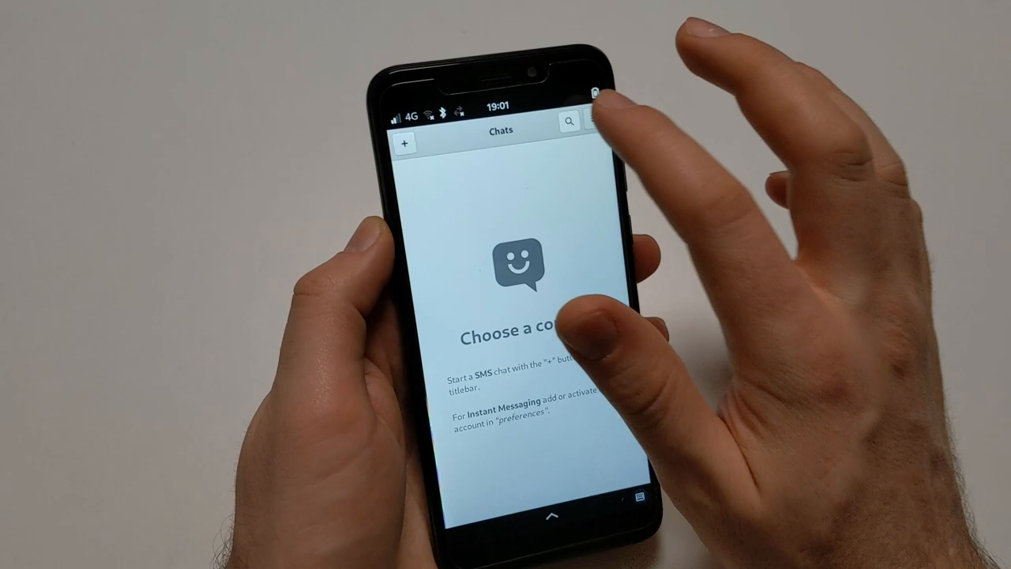
{"action": "left_click", "coordinate": [591, 120]}
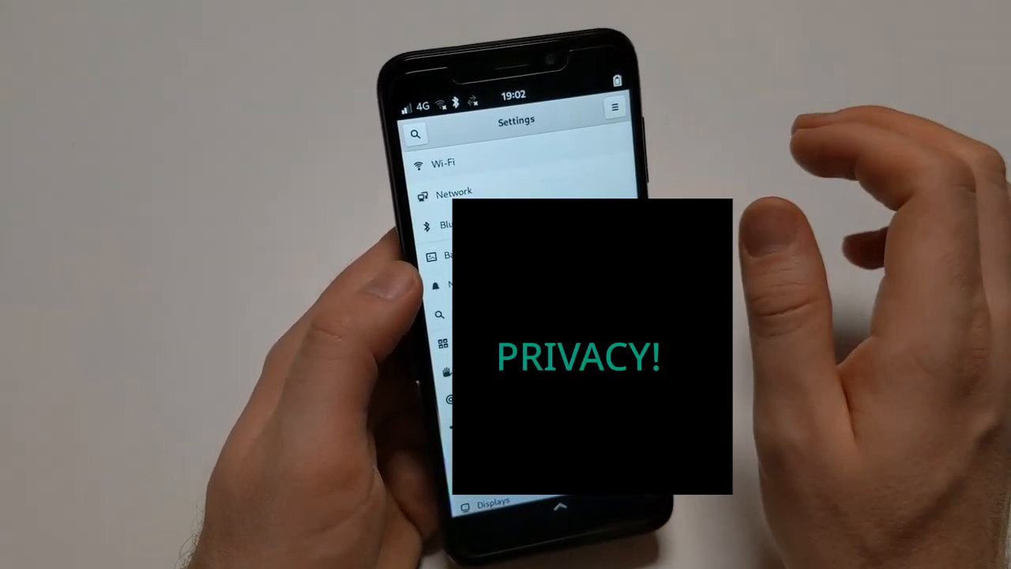
Join the LINMOB Wi-Fi network by submitting its password
{"action": "left_click", "coordinate": [442, 162]}
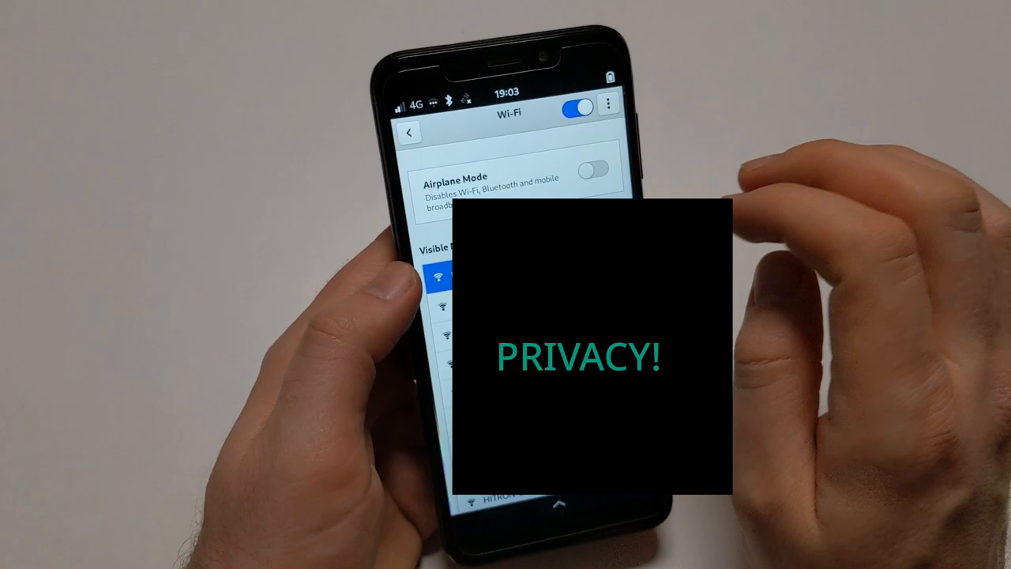
{"action": "left_click", "coordinate": [450, 276]}
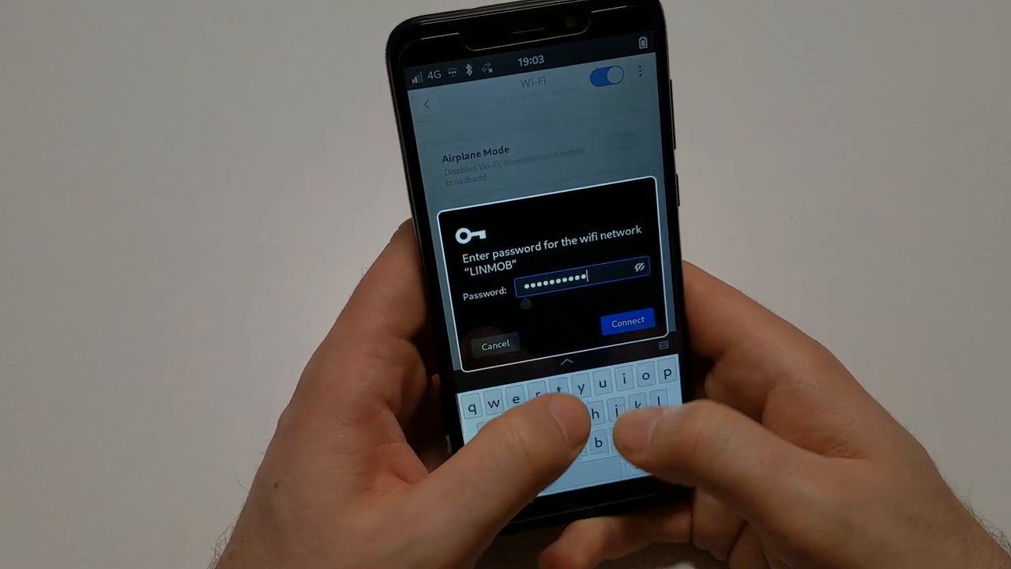
{"action": "left_click", "coordinate": [627, 322]}
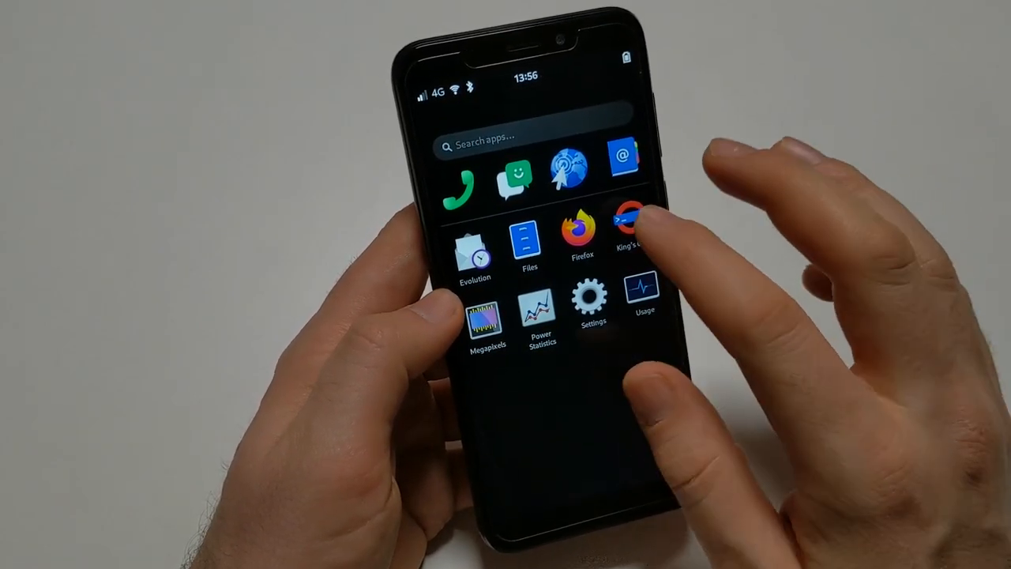
Start Terminal, begin typing 'sca' at the prompt, then dismiss the window
{"action": "left_click", "coordinate": [632, 221]}
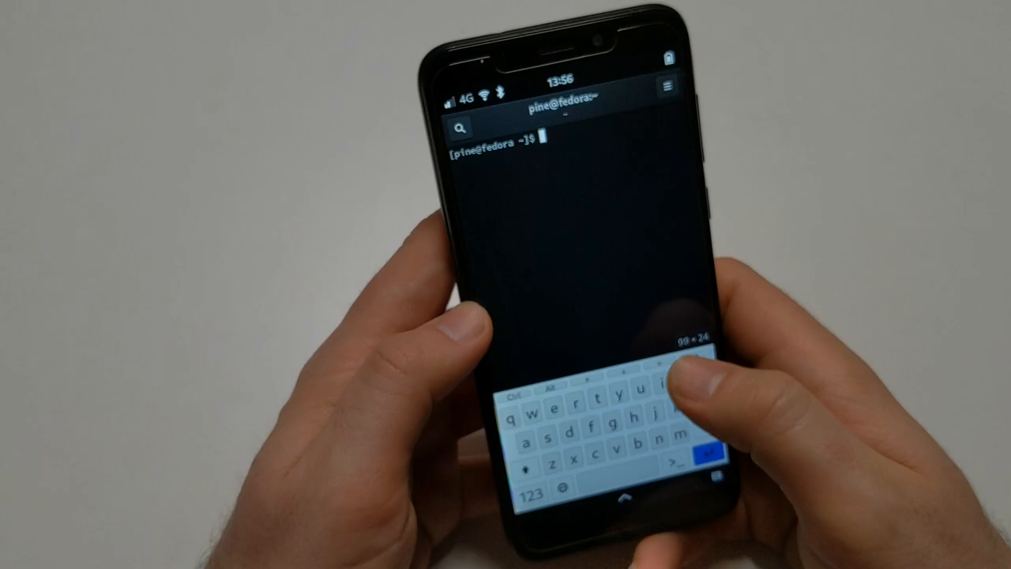
{"action": "type", "text": "sca"}
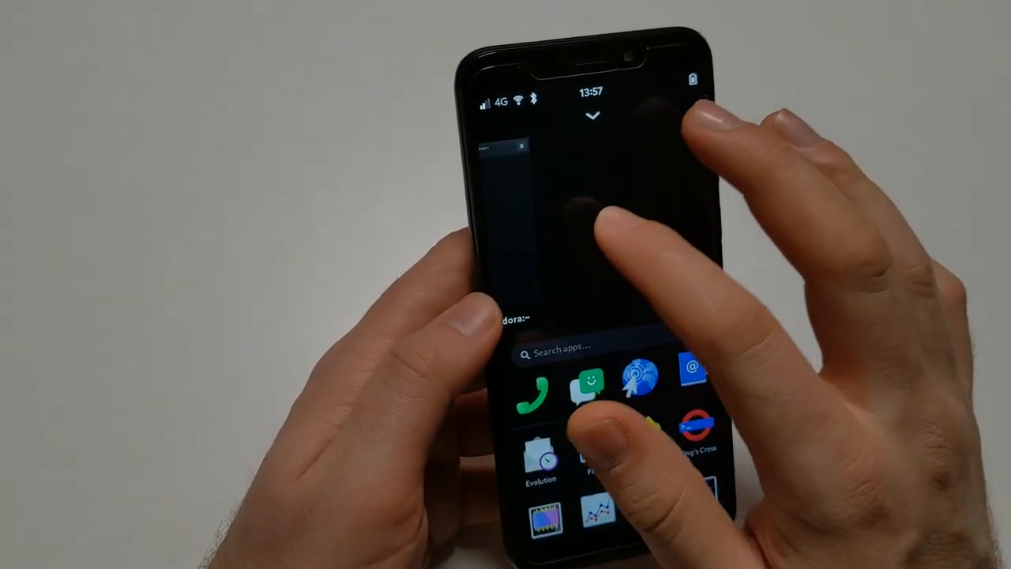
{"action": "left_click", "coordinate": [540, 458]}
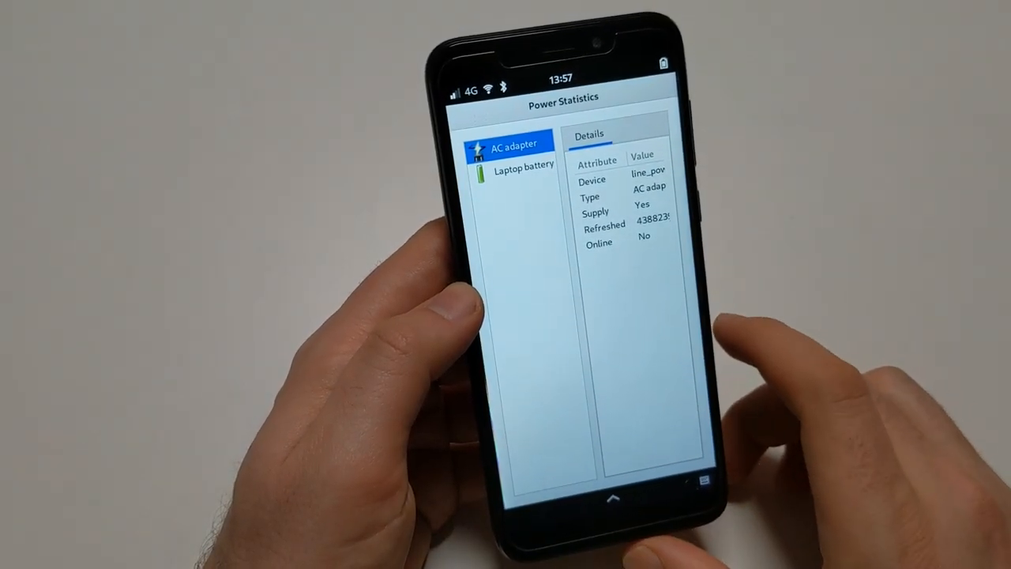
Show the Laptop battery's details in Power Statistics
{"action": "left_click", "coordinate": [514, 172]}
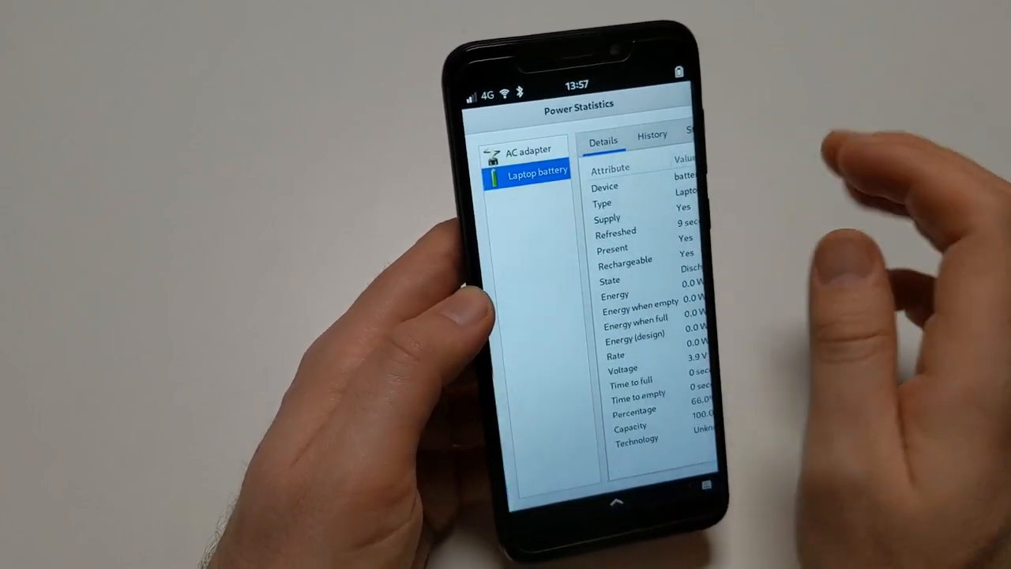
{"action": "left_click", "coordinate": [651, 133]}
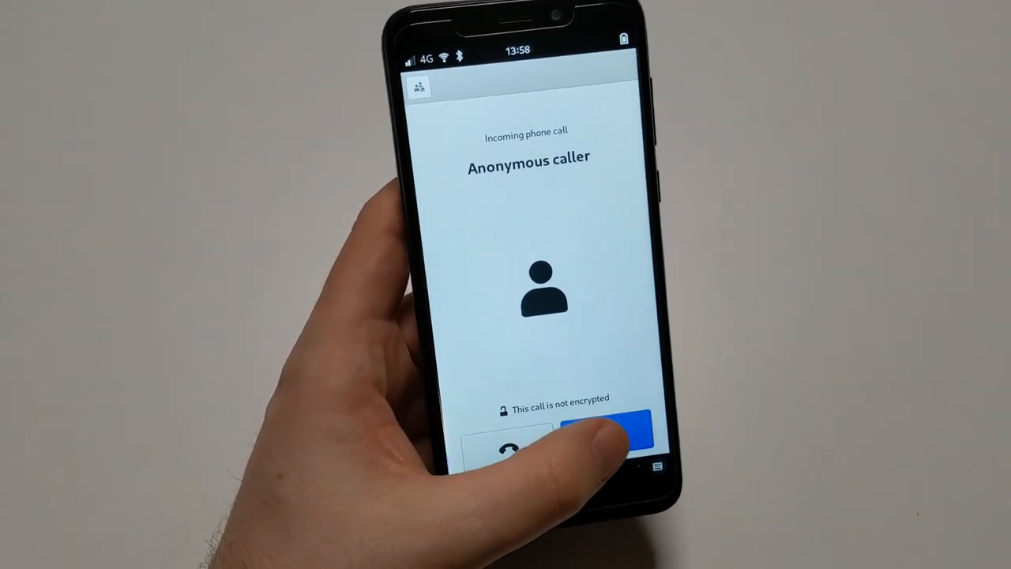
Answer the anonymous incoming call and use an in-call control
{"action": "left_click", "coordinate": [613, 429]}
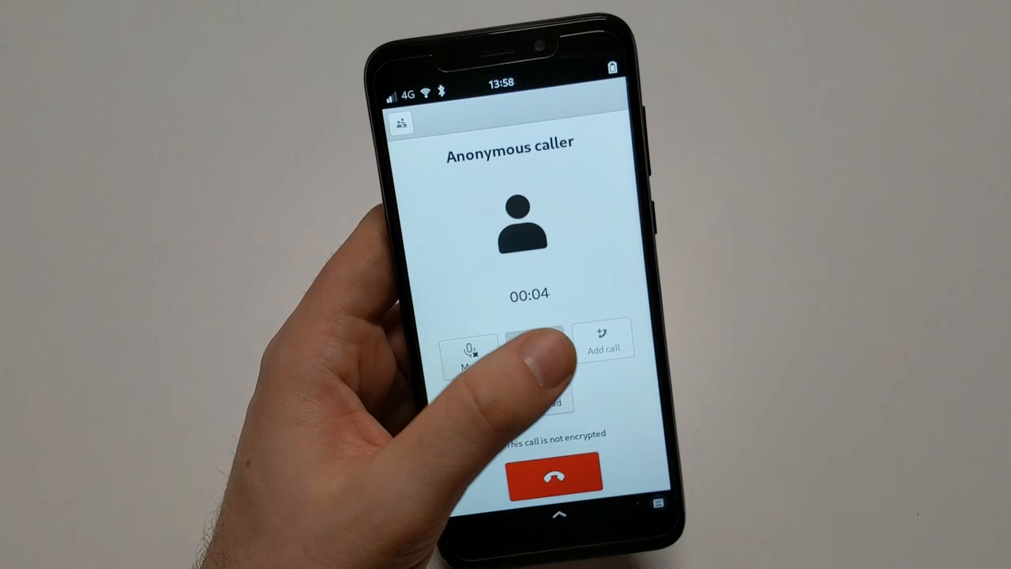
{"action": "left_click", "coordinate": [550, 340]}
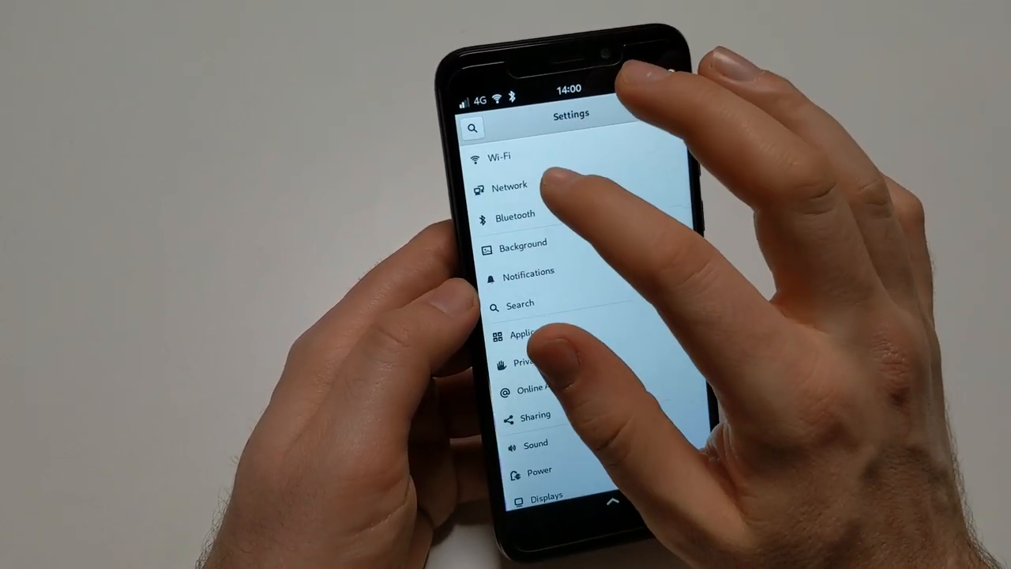
Switch Mobile Broadband on in the Network panel and show its connection list
{"action": "left_click", "coordinate": [509, 188]}
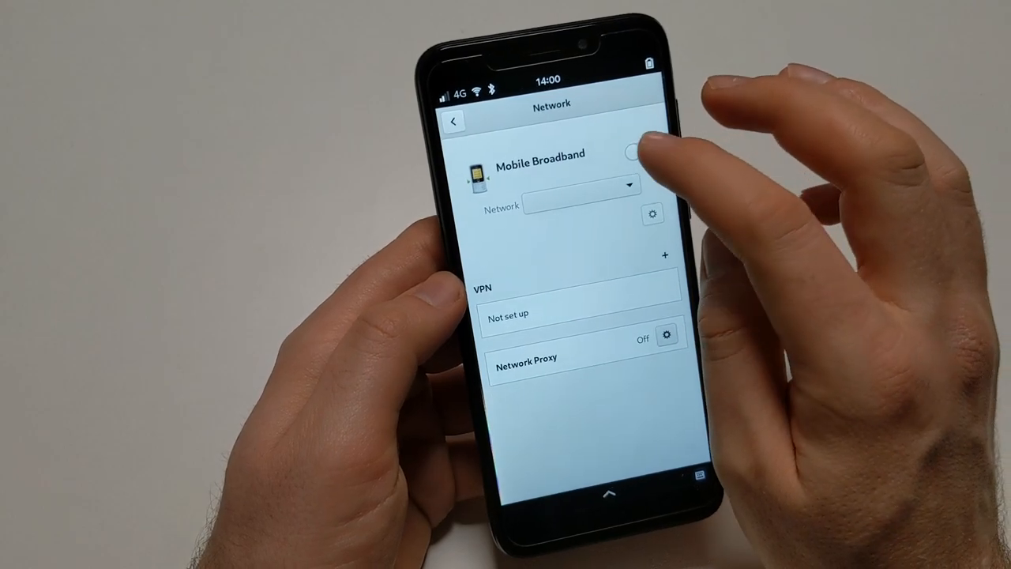
{"action": "left_click", "coordinate": [631, 150]}
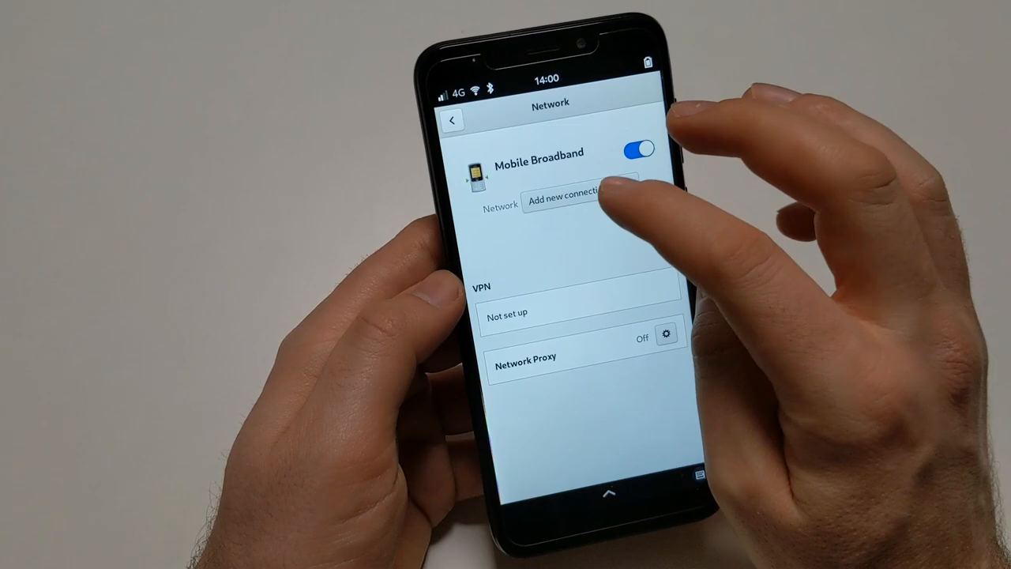
{"action": "left_click", "coordinate": [581, 201]}
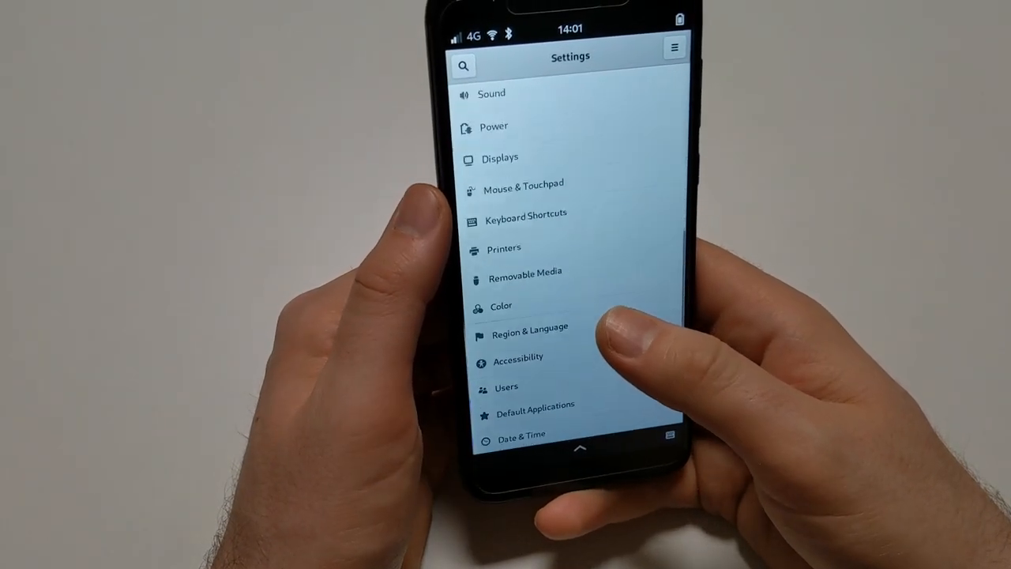
{"action": "scroll", "scroll_direction": "down", "scroll_amount": 3}
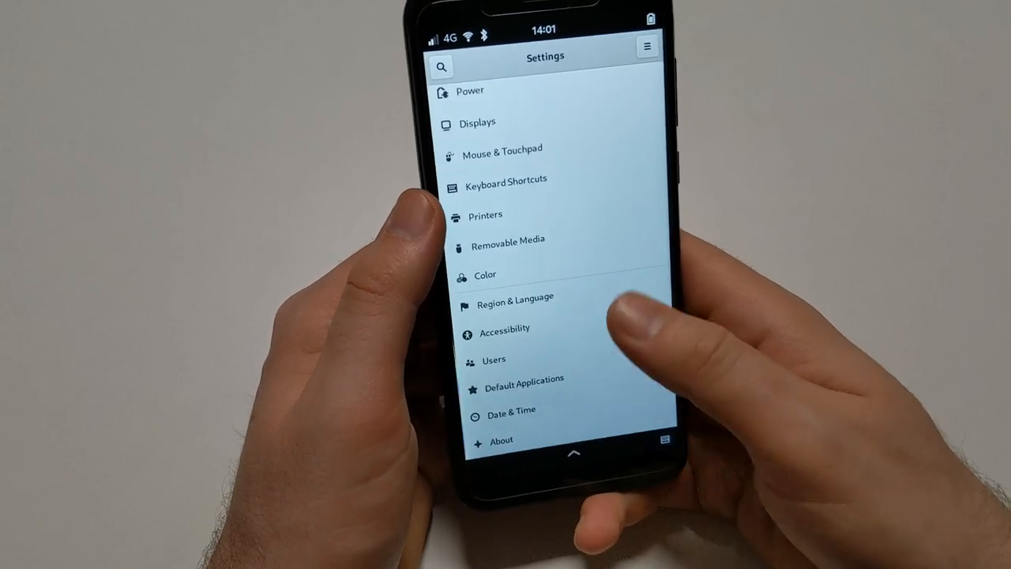
{"action": "left_click", "coordinate": [477, 123]}
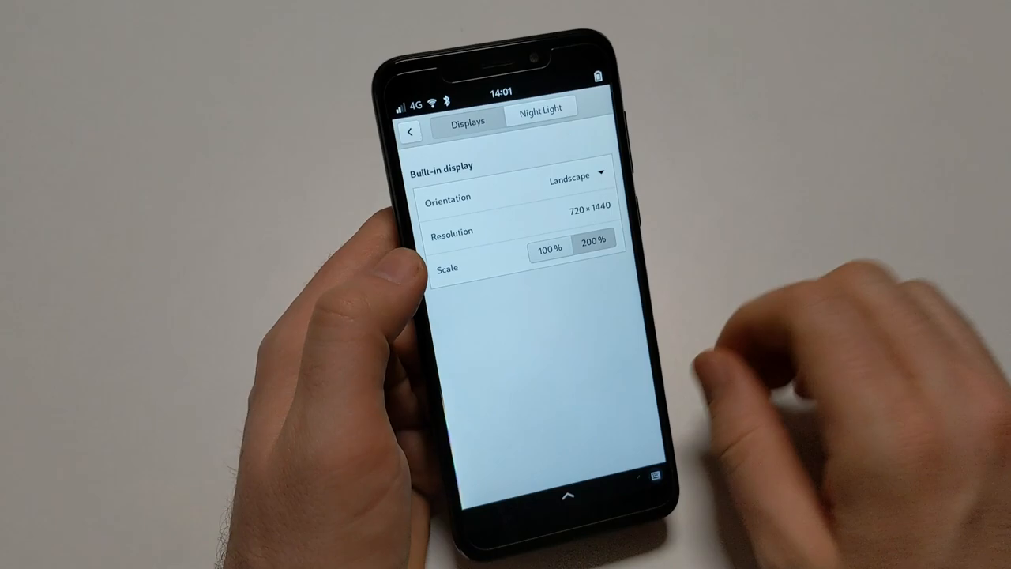
{"action": "left_click", "coordinate": [547, 246]}
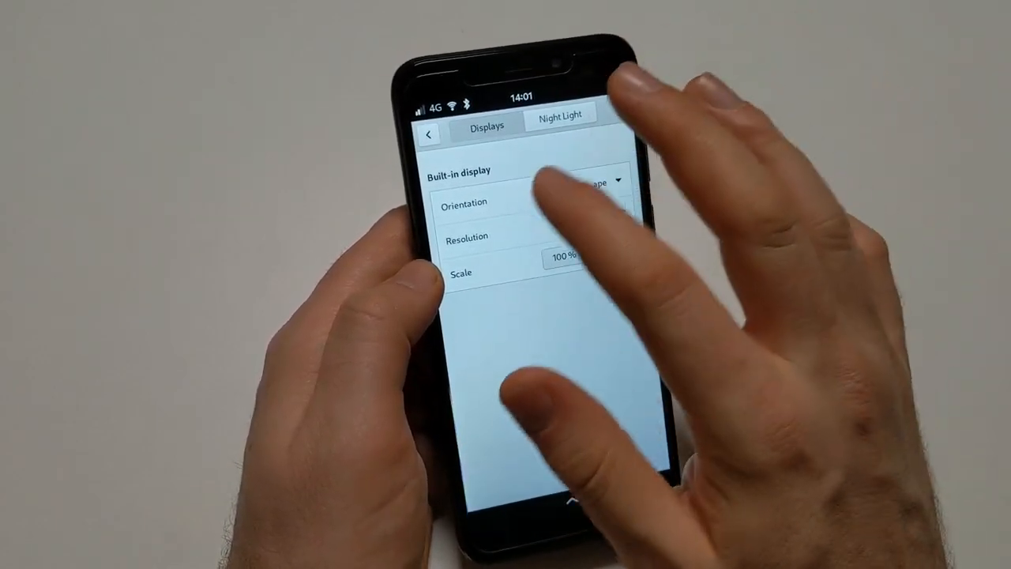
{"action": "left_click", "coordinate": [425, 132]}
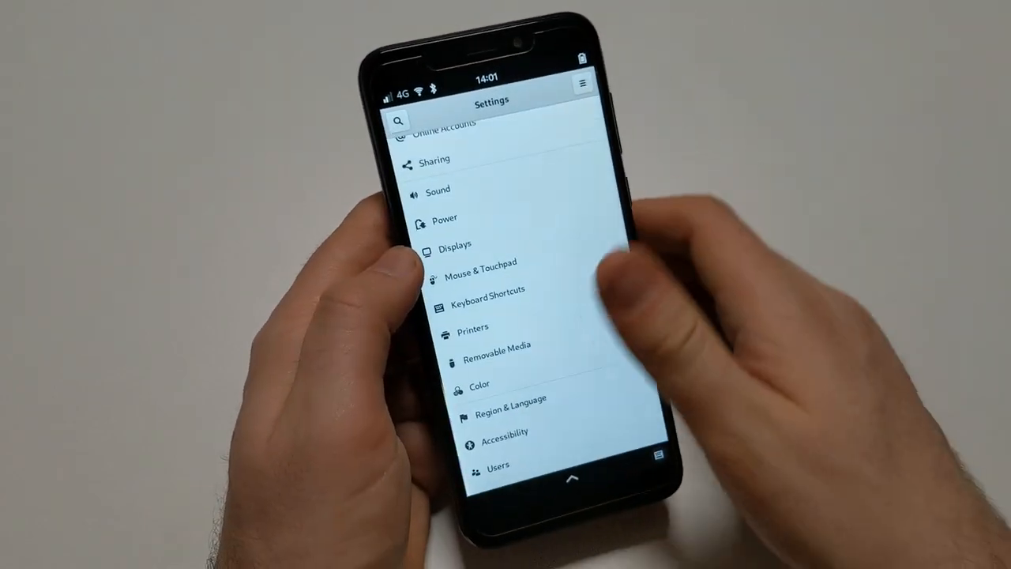